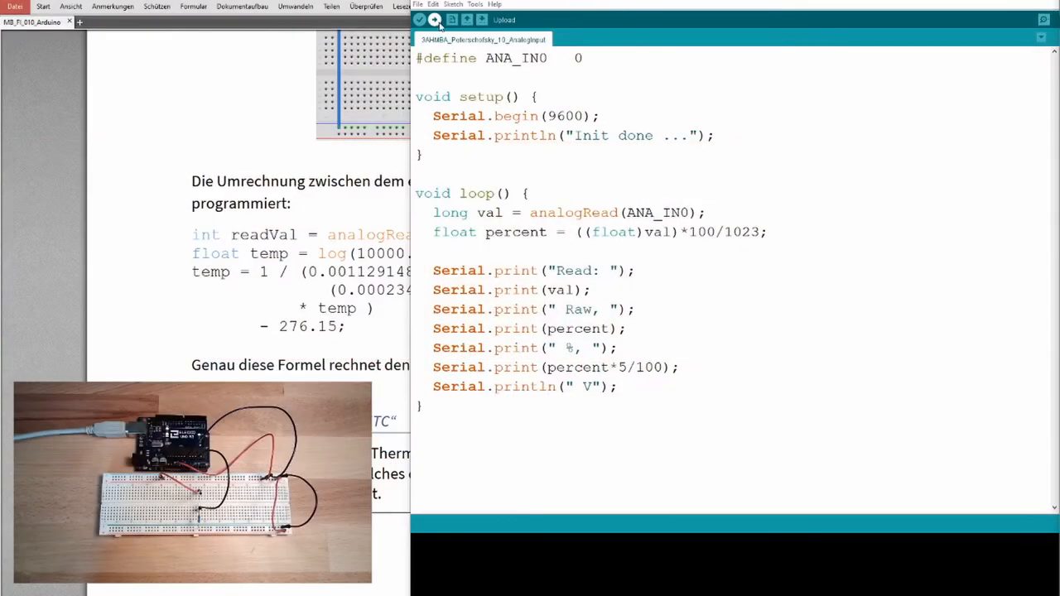
- Upload the analog-reading sketch to the board and wait for 'Done uploading'
left_click(434, 20)
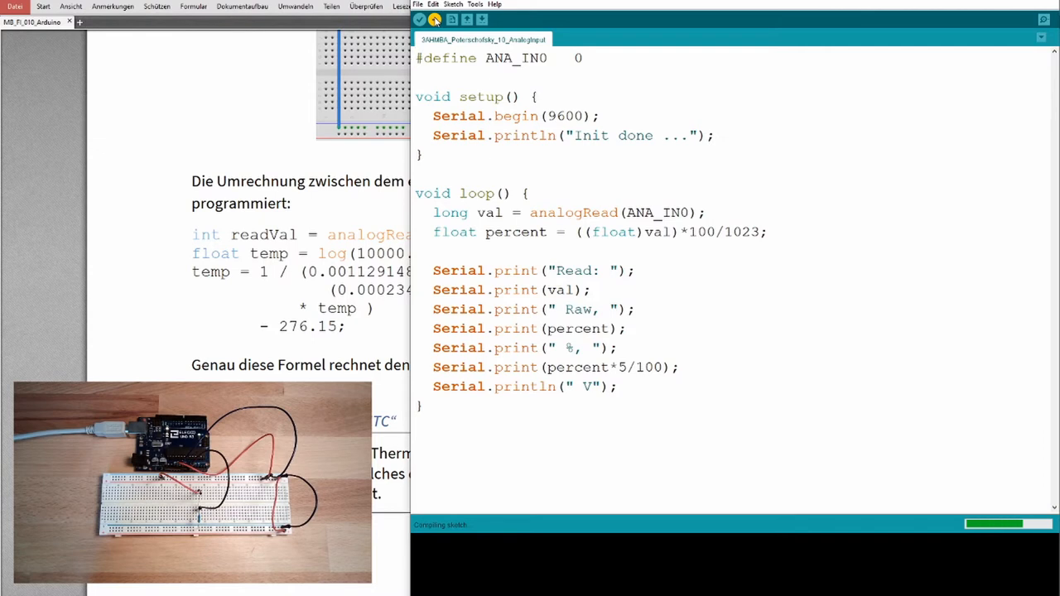
mouse_move(1043, 20)
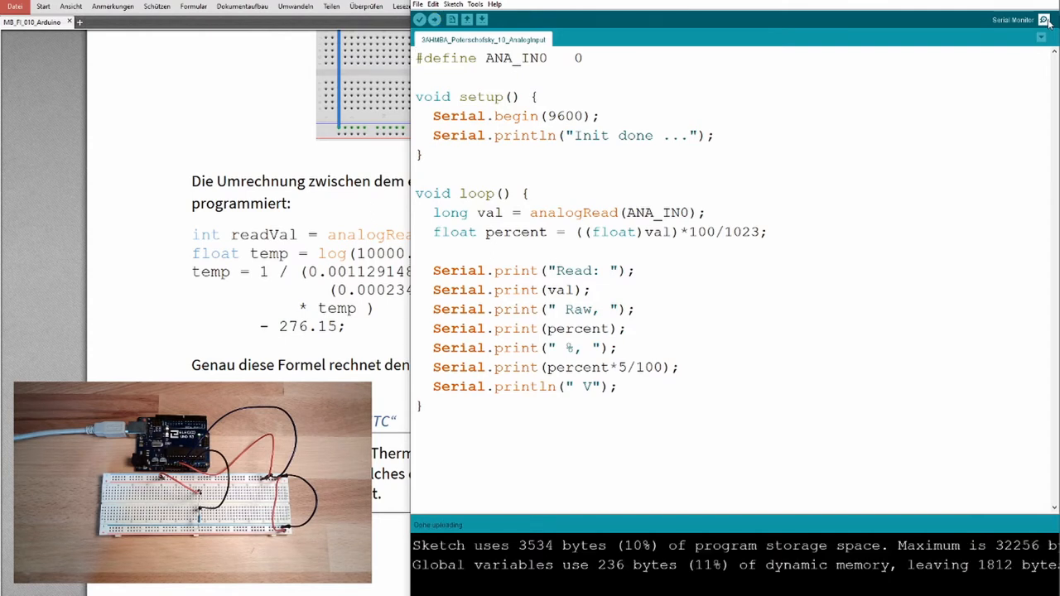
- Show the Serial Monitor streaming live readings around 546 raw, 53.4 %, 2.67 V
left_click(1043, 20)
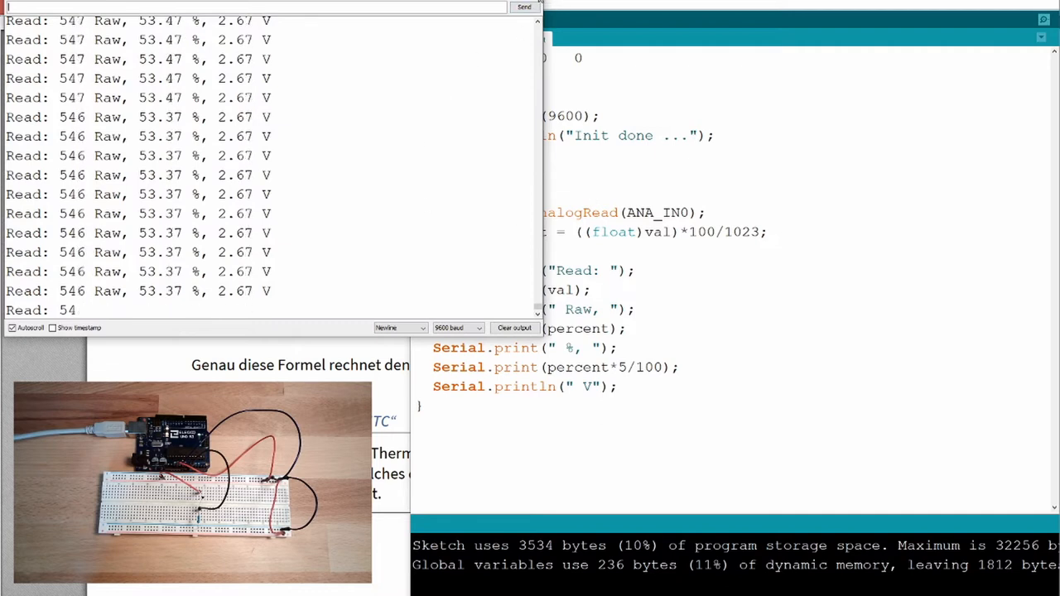
- Chart the serial readings live in Tools > Serial Plotter, then return to the Tools menu
left_click(474, 5)
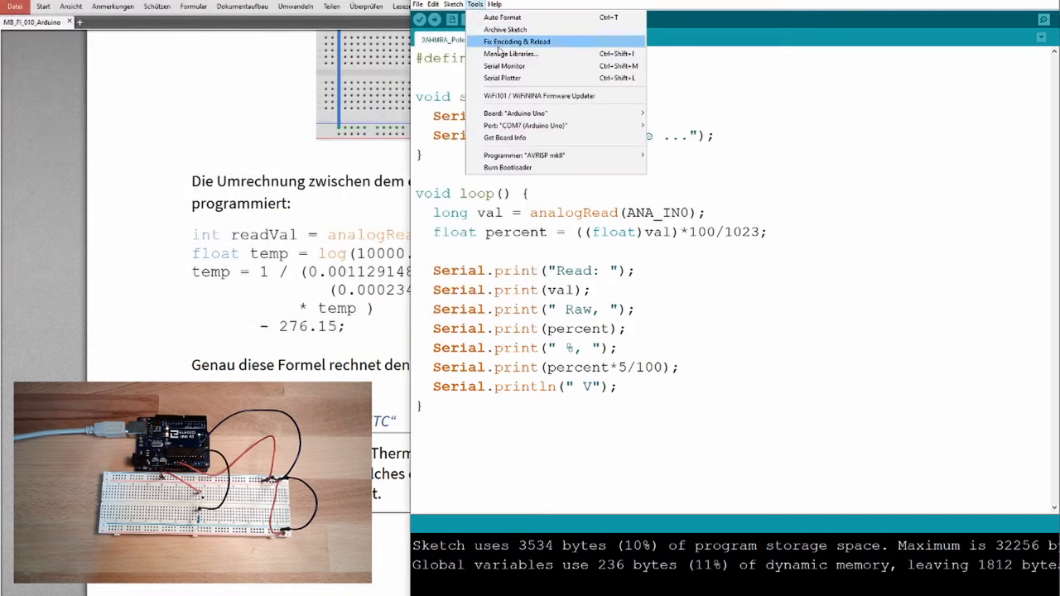
left_click(504, 78)
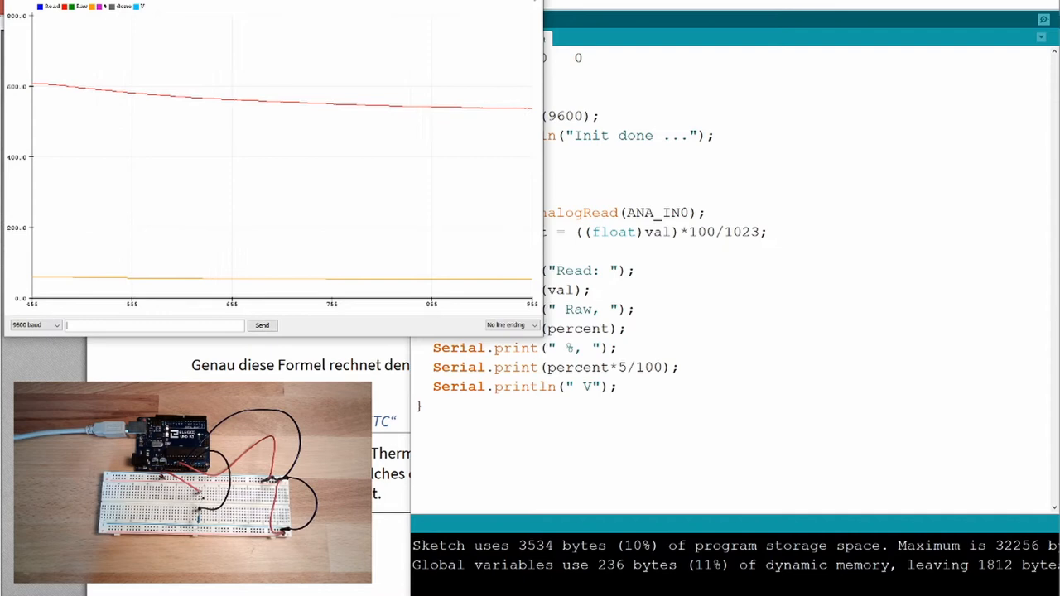
left_click(474, 6)
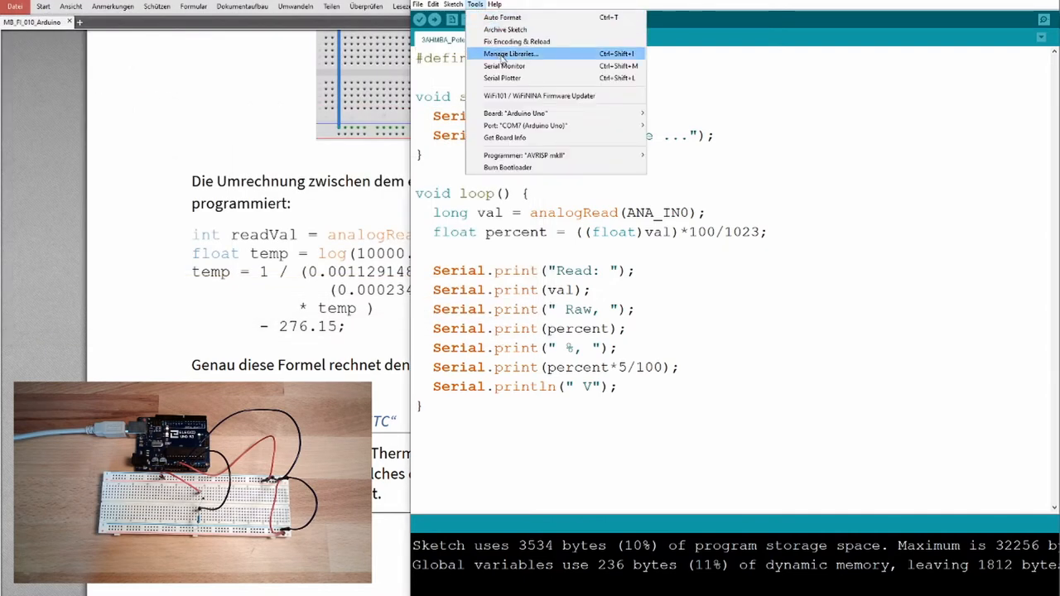
- Switch to the Foxit Reader tutorial page with the thermistor breadboard circuit and conversion formula
left_click(503, 66)
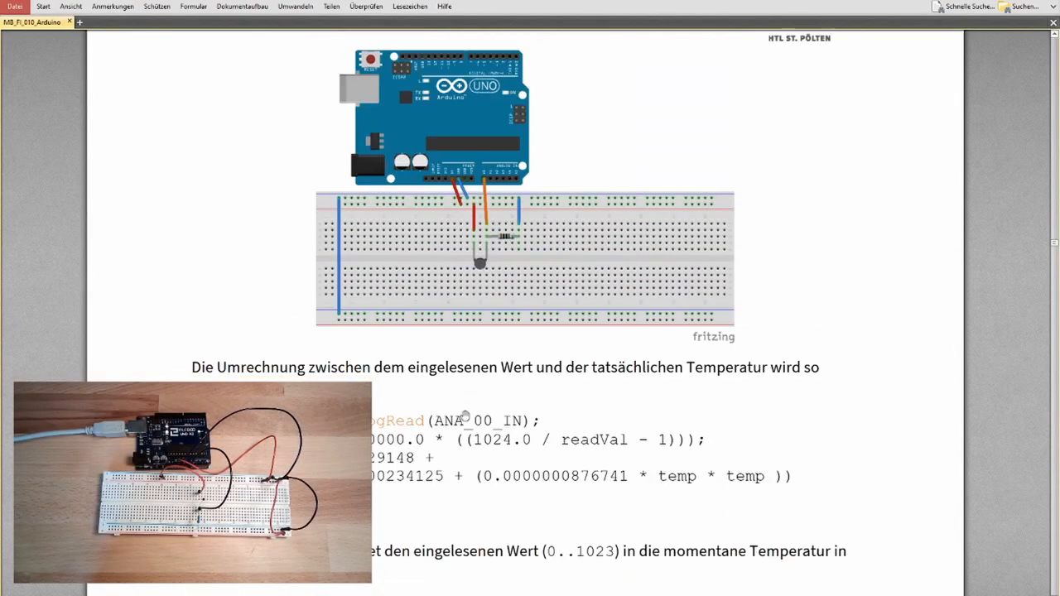
scroll("down", 3)
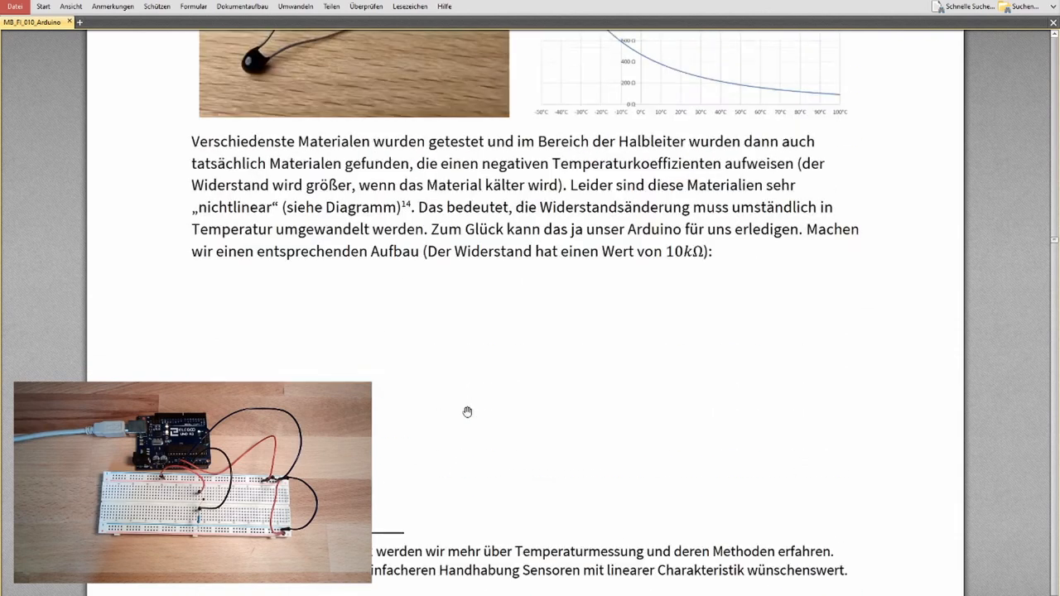
scroll("down", 3)
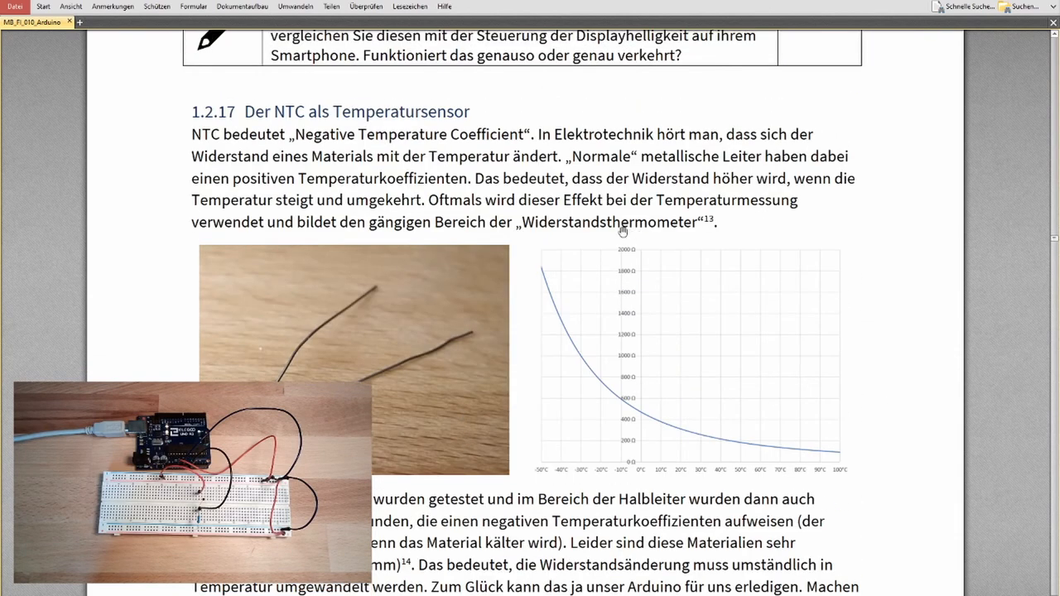
scroll("down", 3)
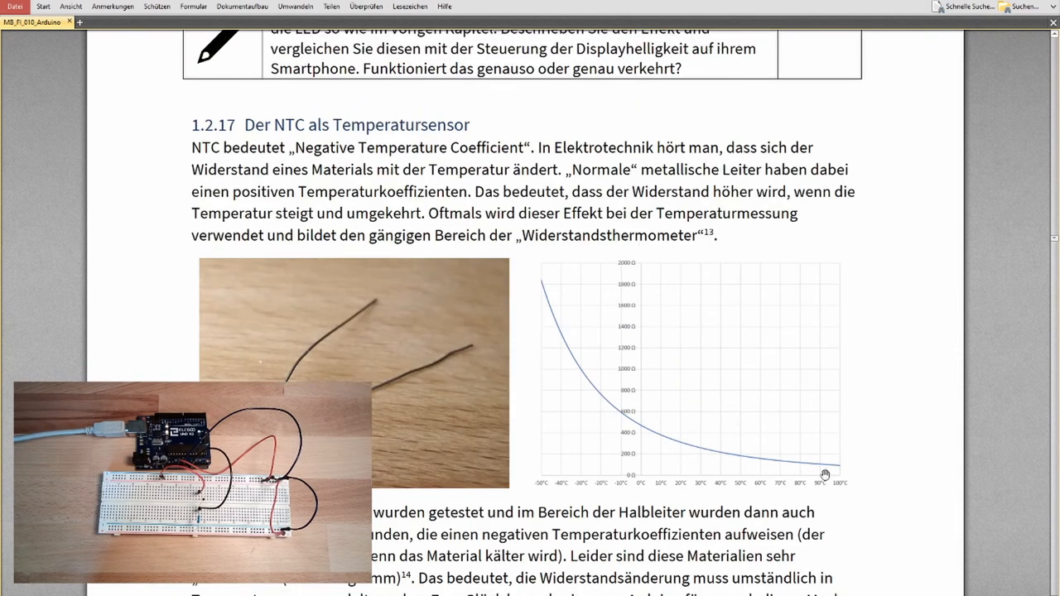
scroll("down", 3)
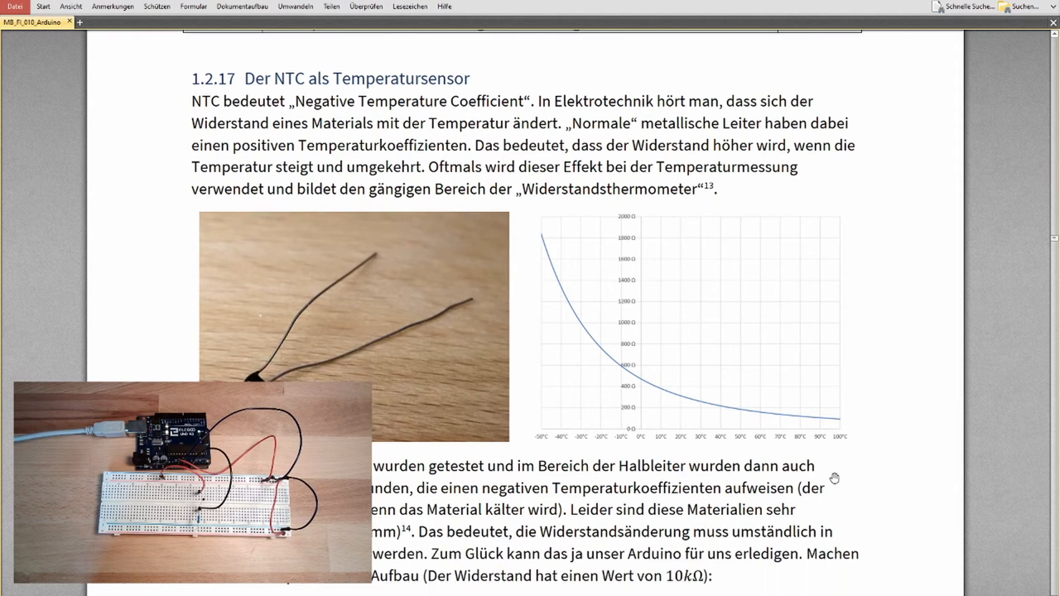
scroll("down", 3)
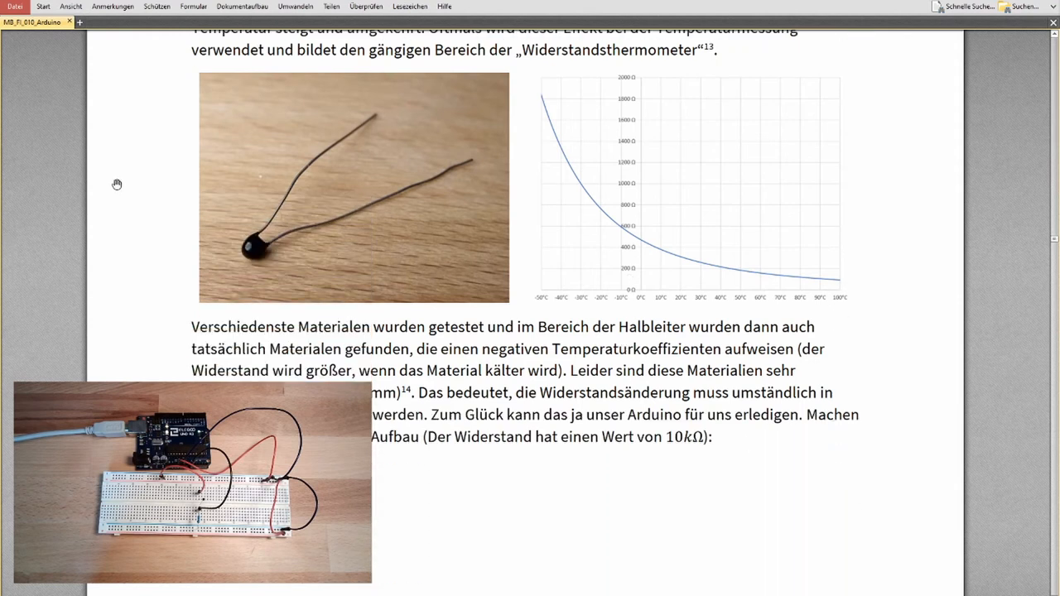
mouse_move(258, 250)
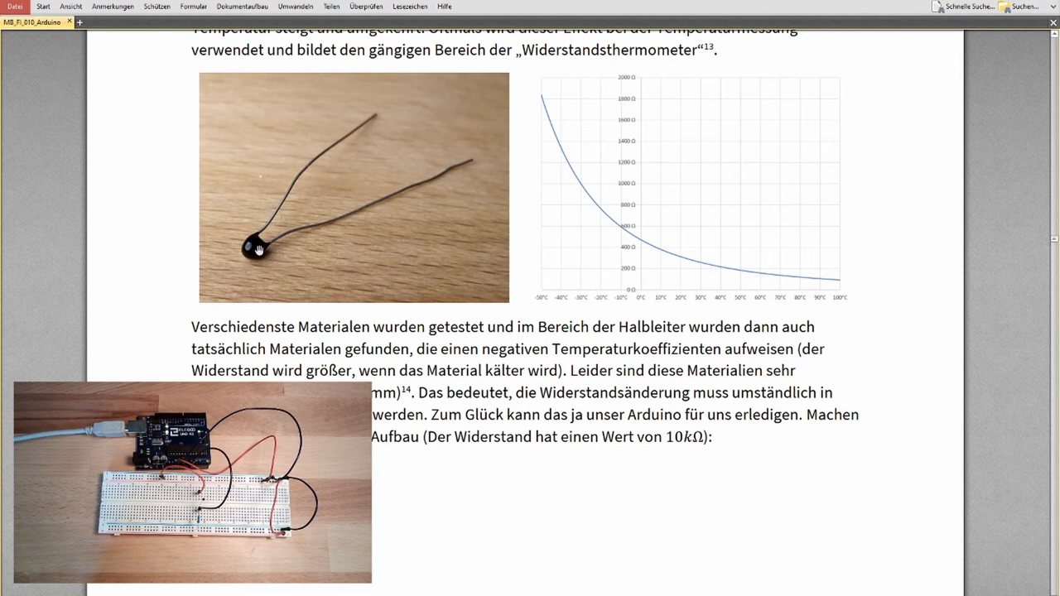
mouse_move(623, 291)
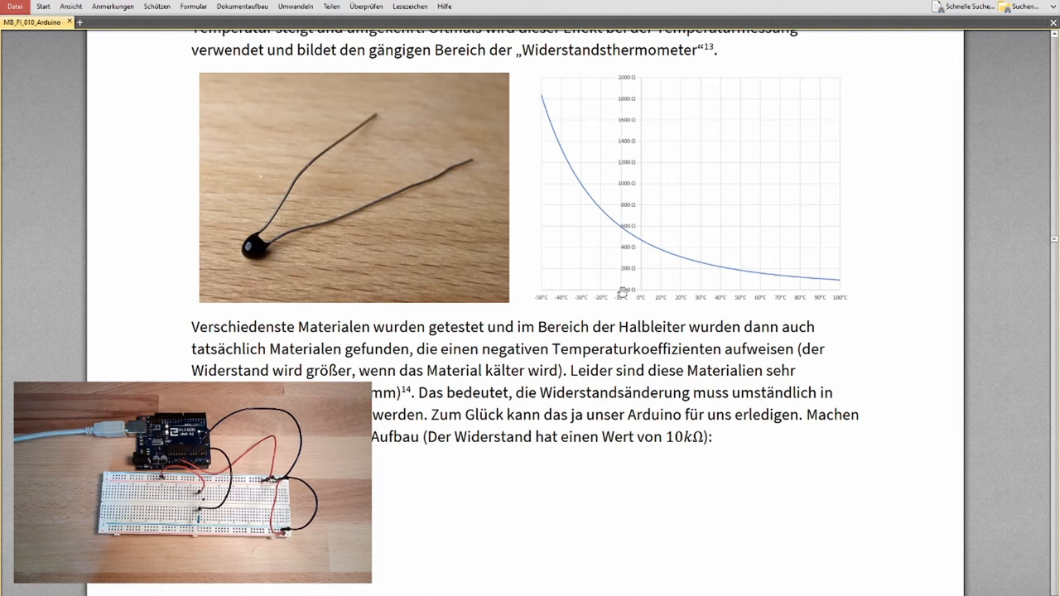
mouse_move(592, 229)
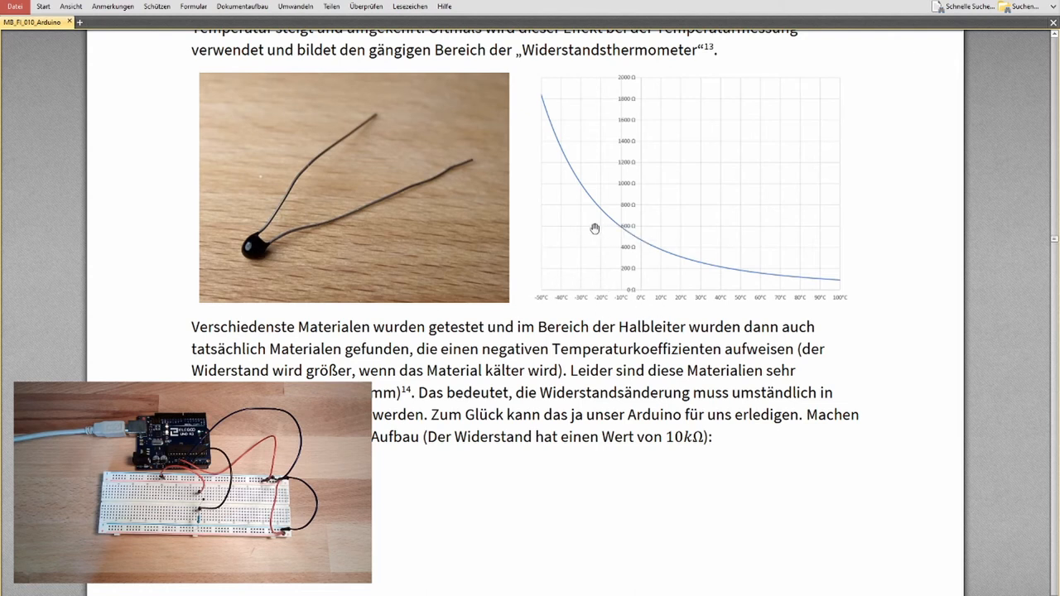
mouse_move(568, 189)
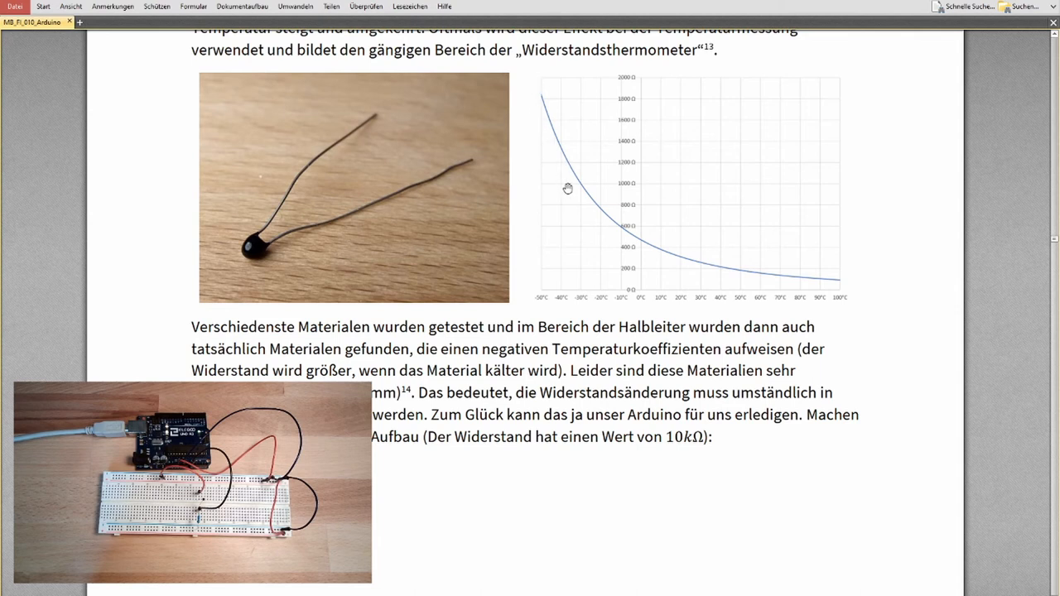
mouse_move(650, 245)
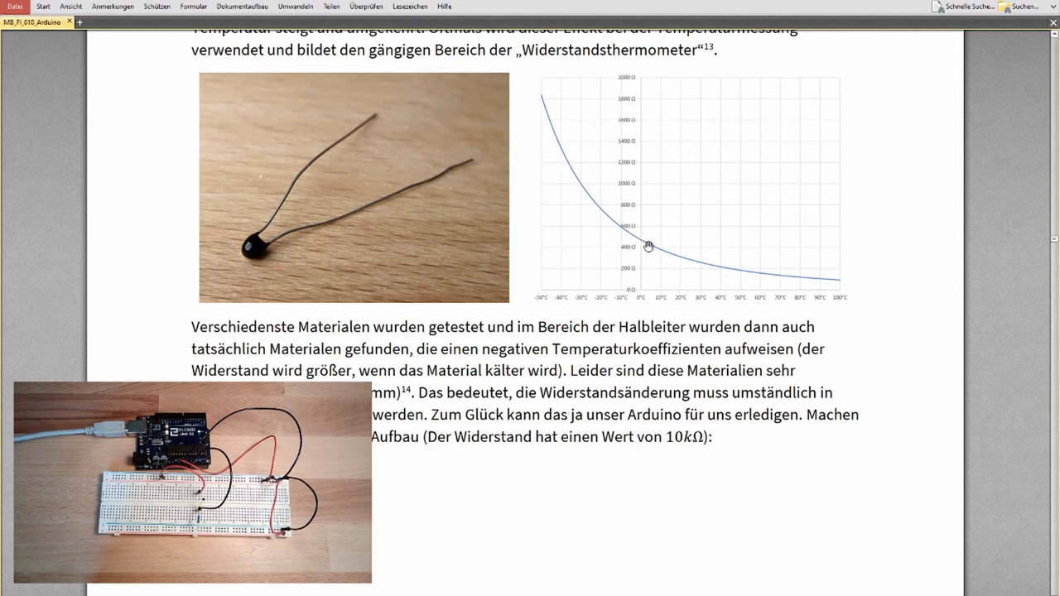
mouse_move(684, 305)
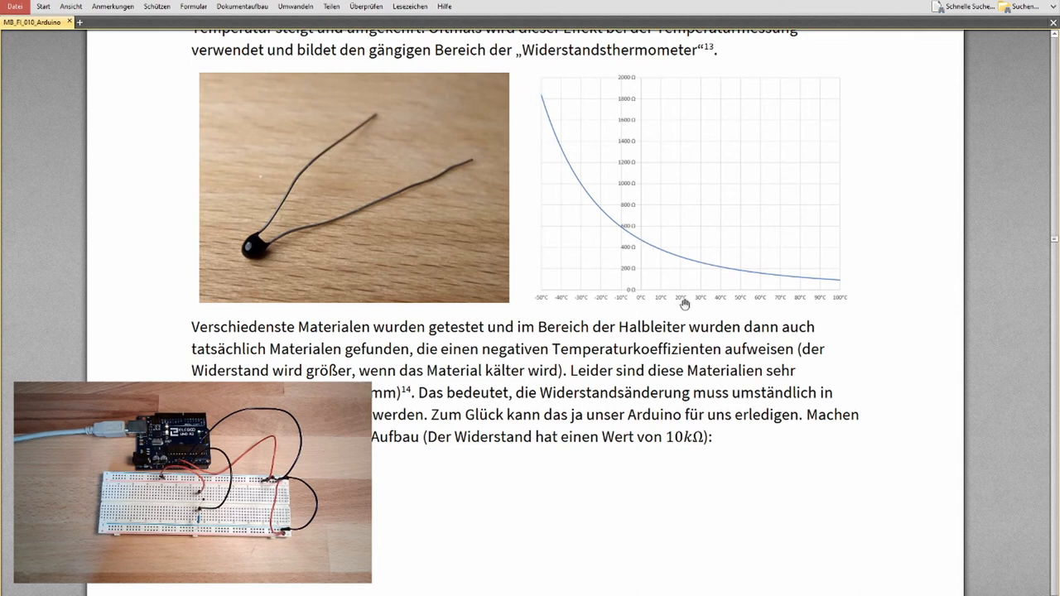
mouse_move(726, 269)
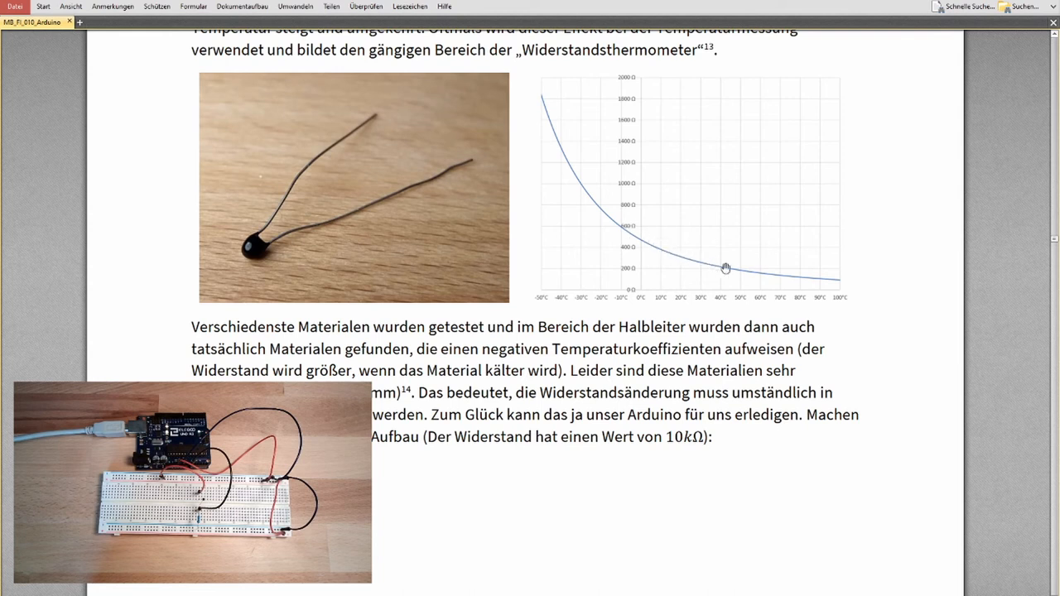
mouse_move(574, 156)
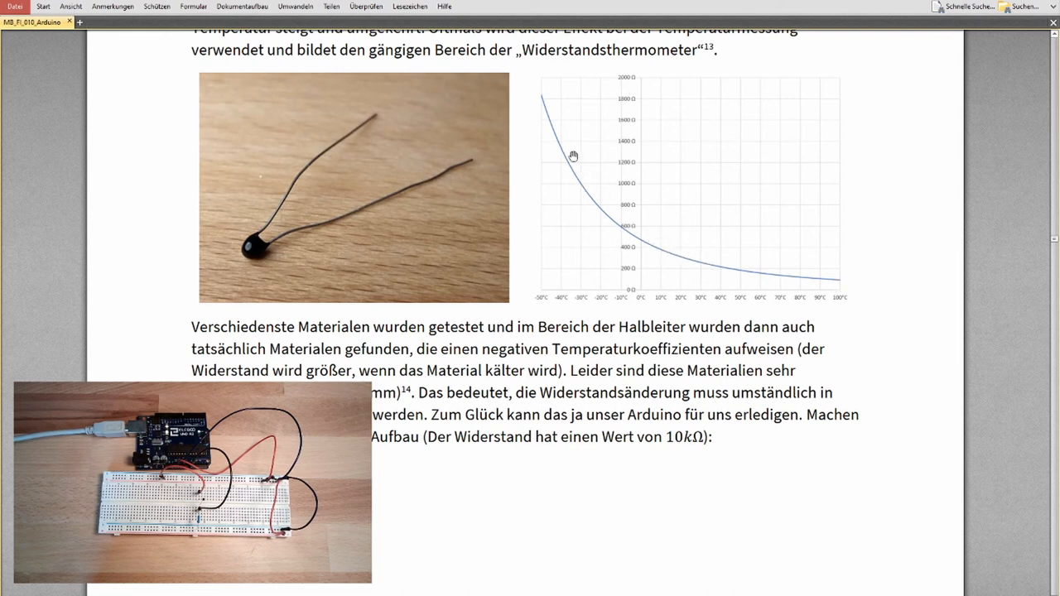
mouse_move(583, 199)
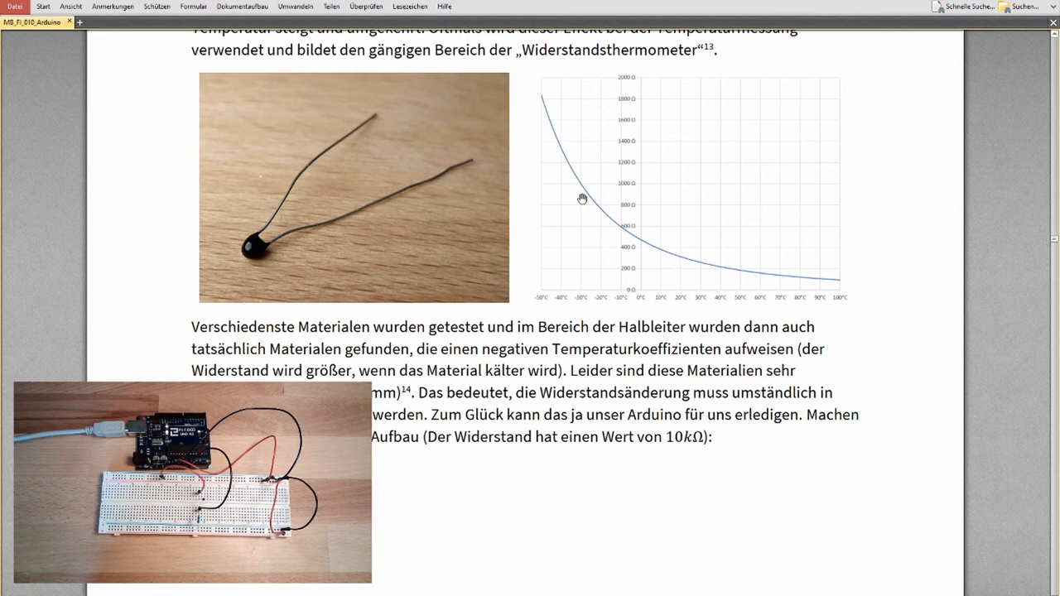
mouse_move(573, 194)
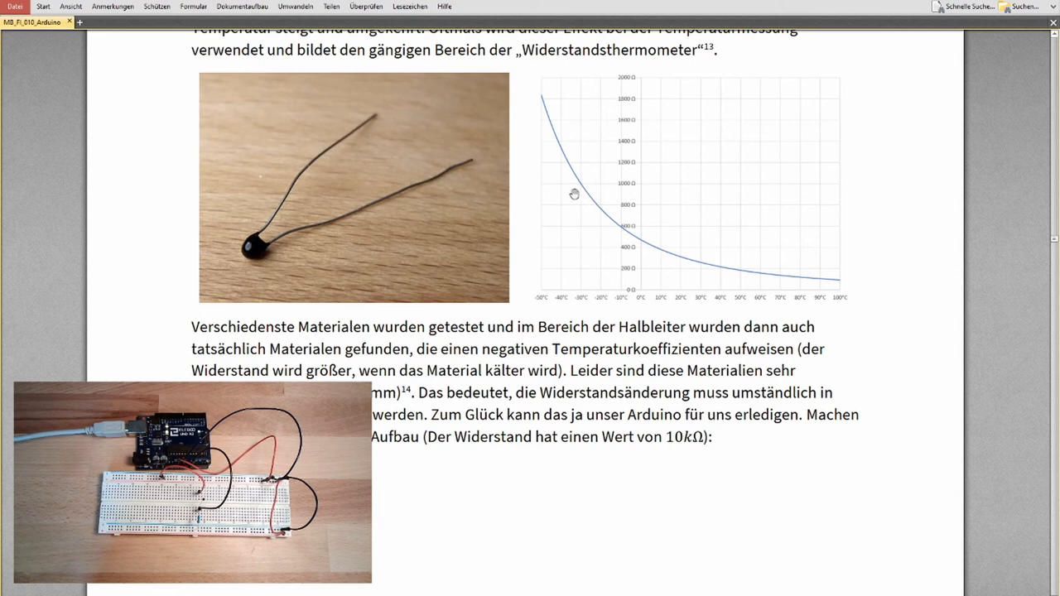
mouse_move(820, 281)
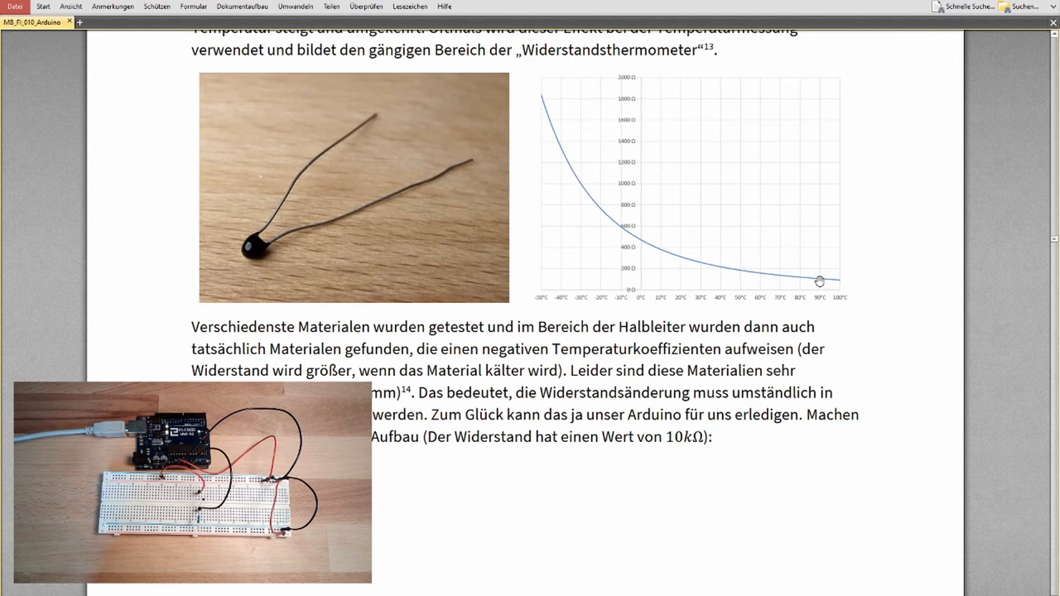
mouse_move(584, 178)
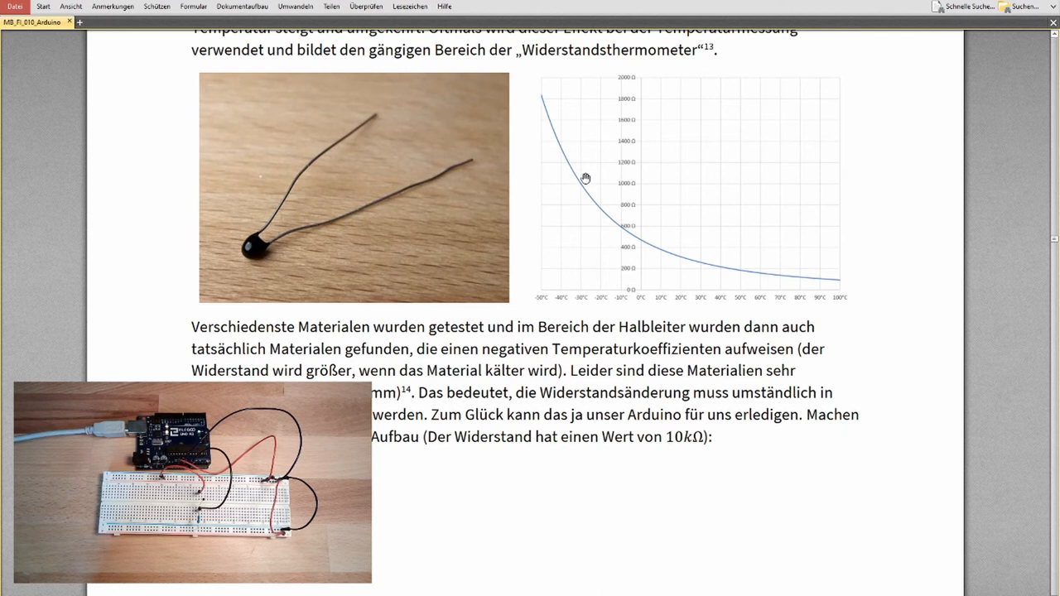
mouse_move(247, 255)
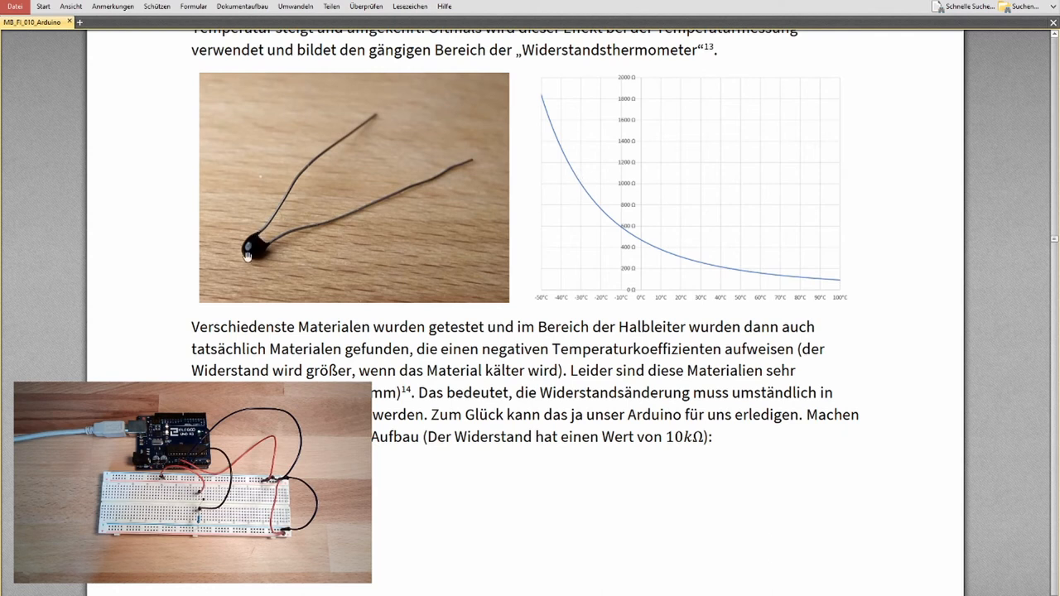
scroll("down", 3)
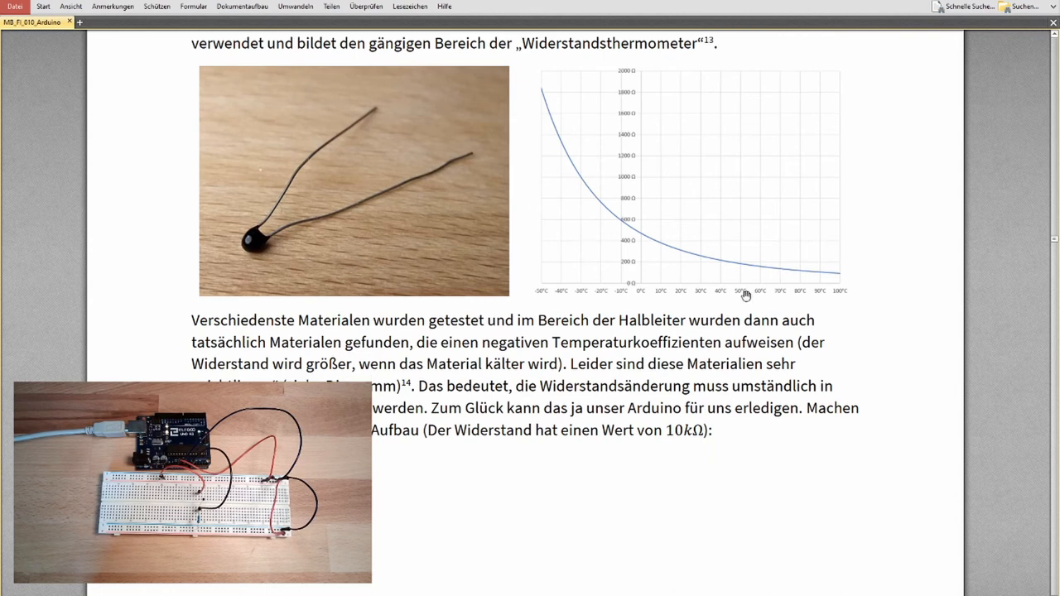
mouse_move(732, 298)
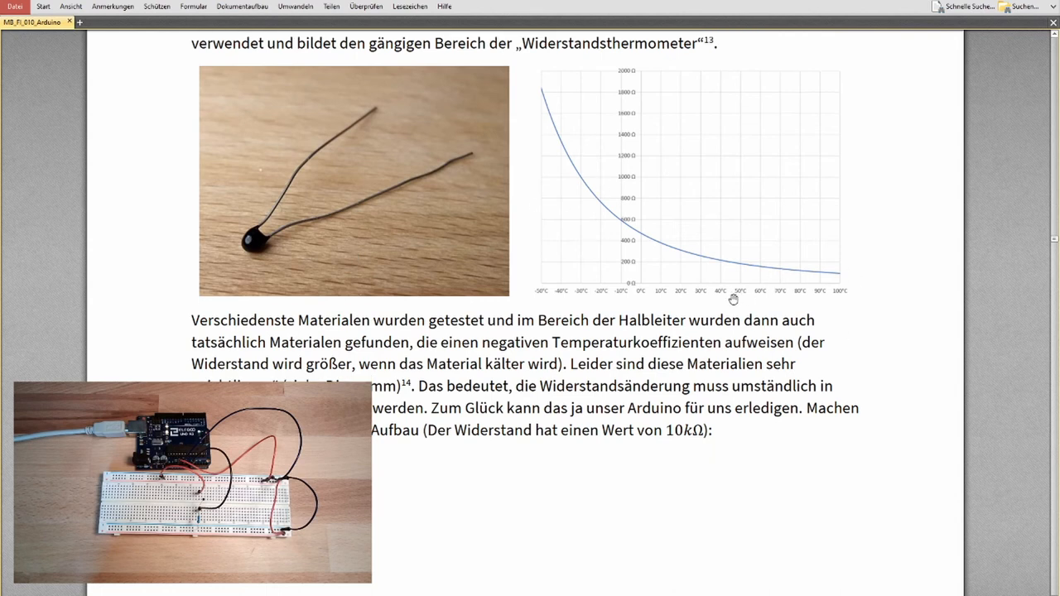
mouse_move(725, 274)
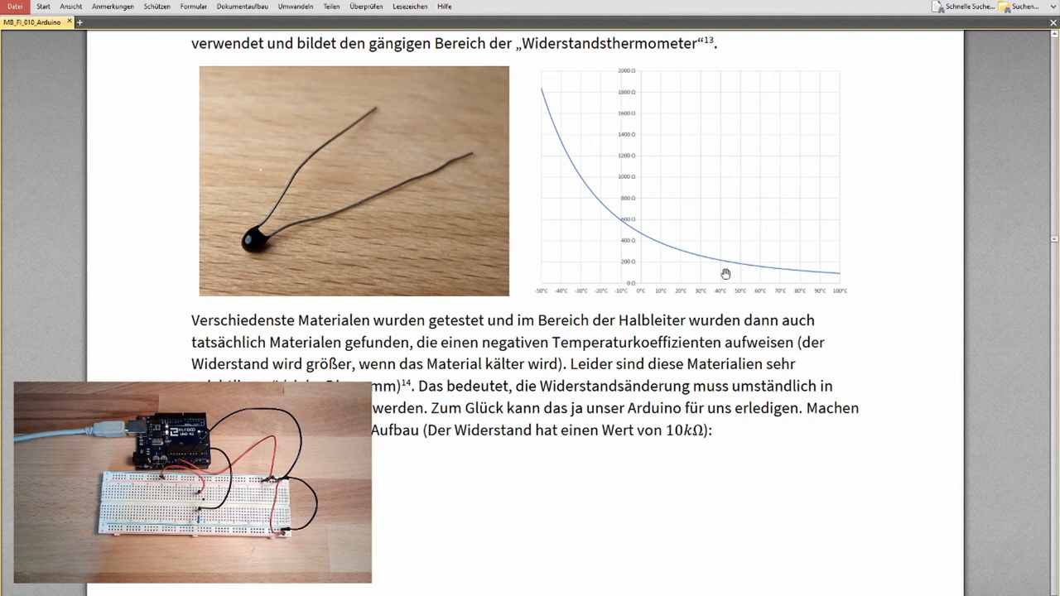
mouse_move(721, 263)
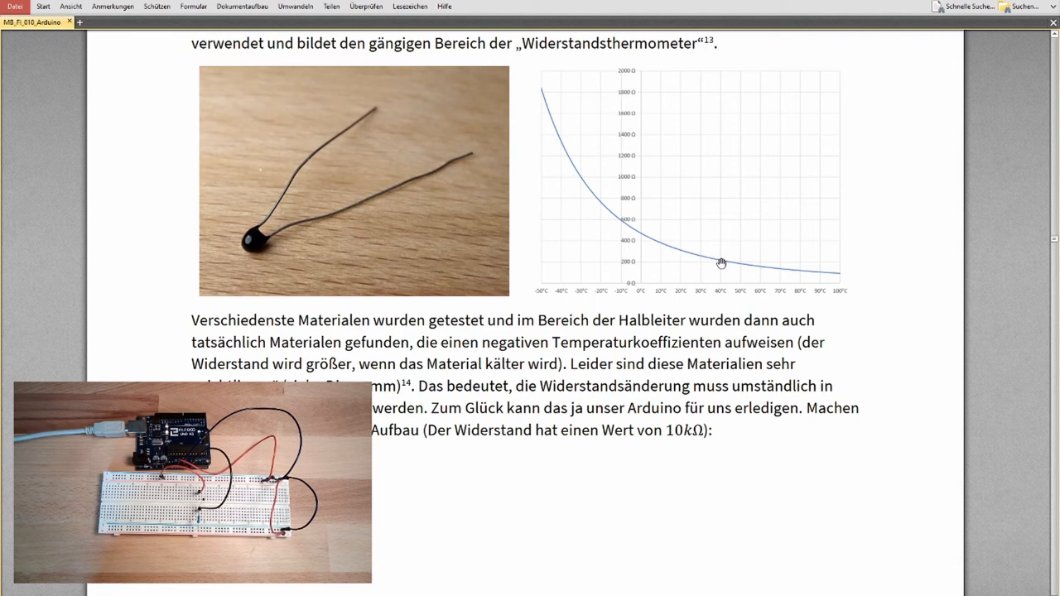
mouse_move(677, 252)
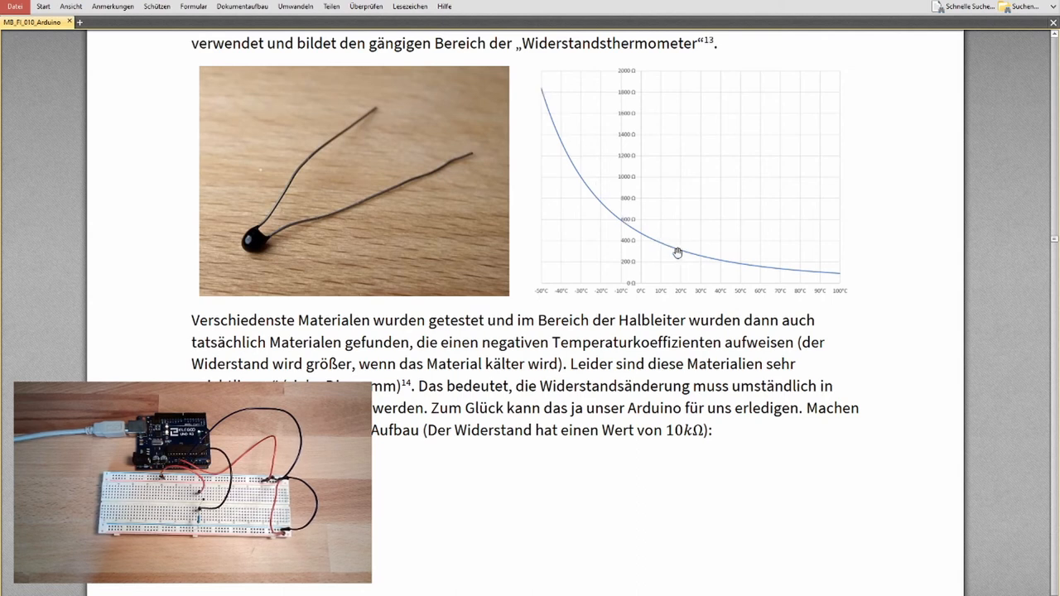
mouse_move(663, 263)
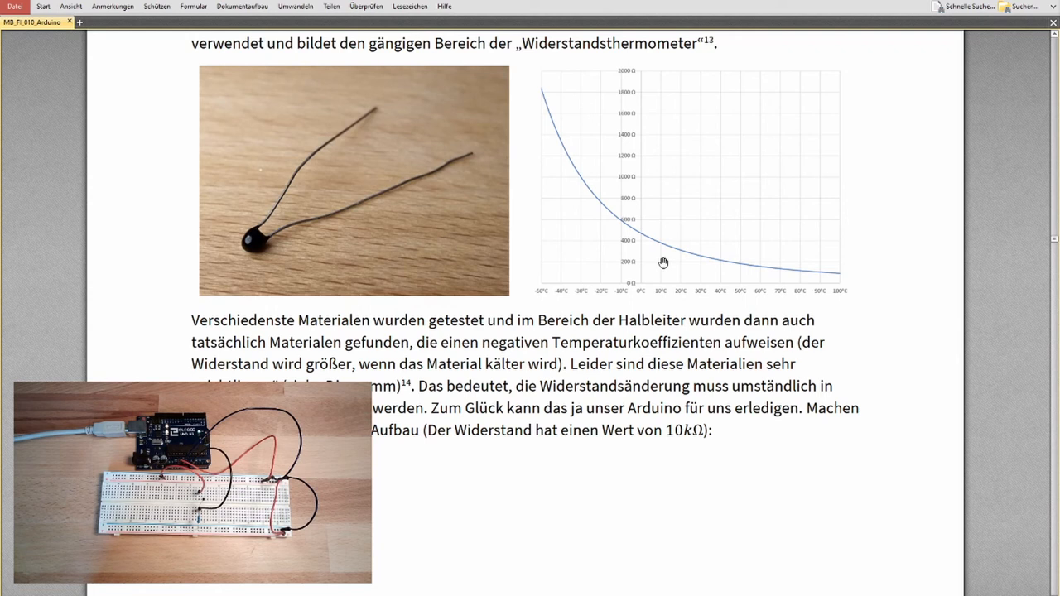
mouse_move(666, 258)
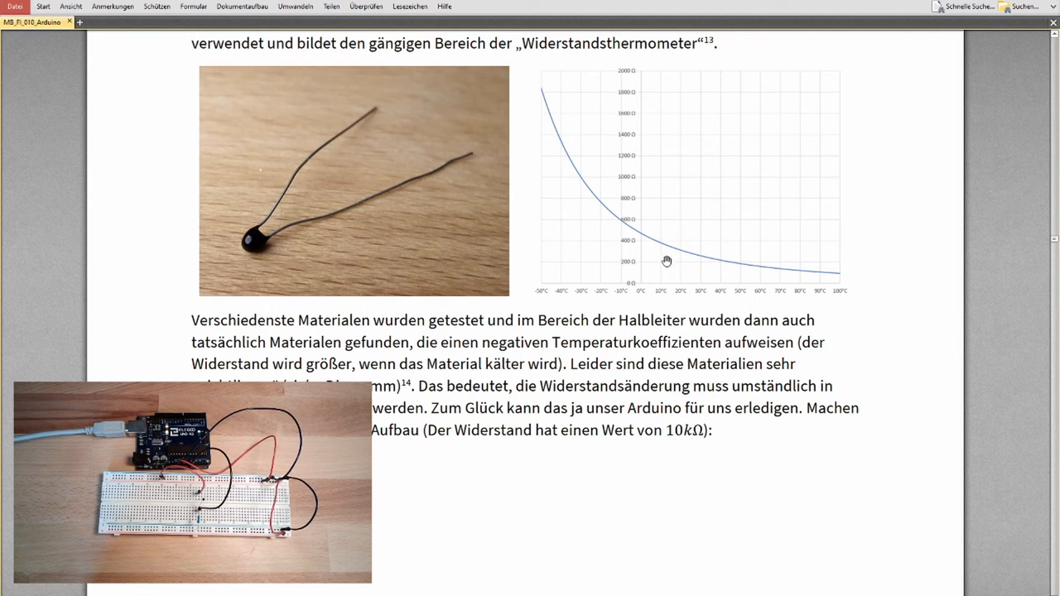
mouse_move(583, 169)
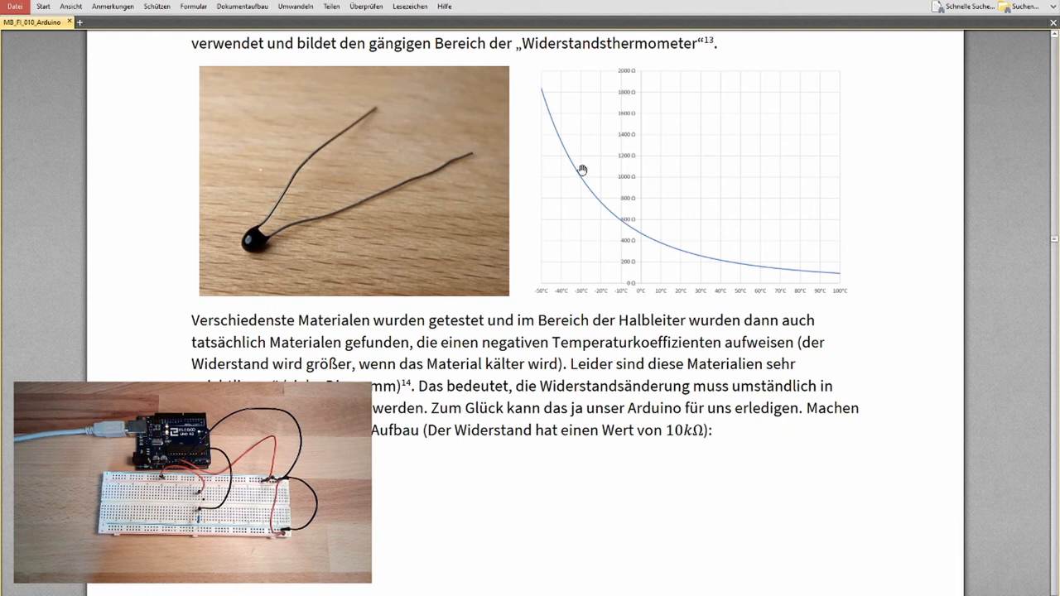
mouse_move(601, 231)
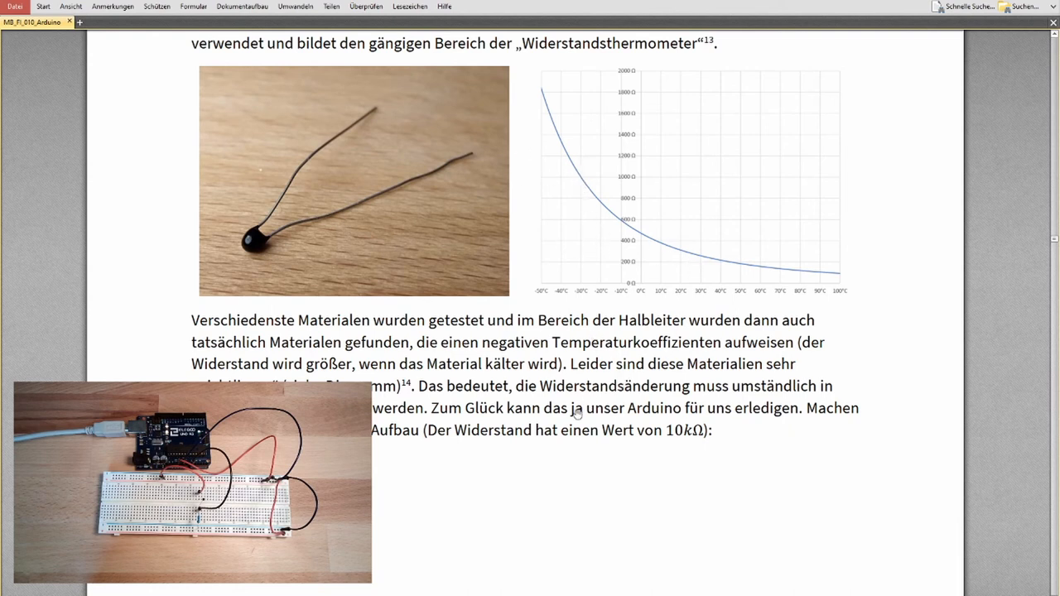
scroll("down", 3)
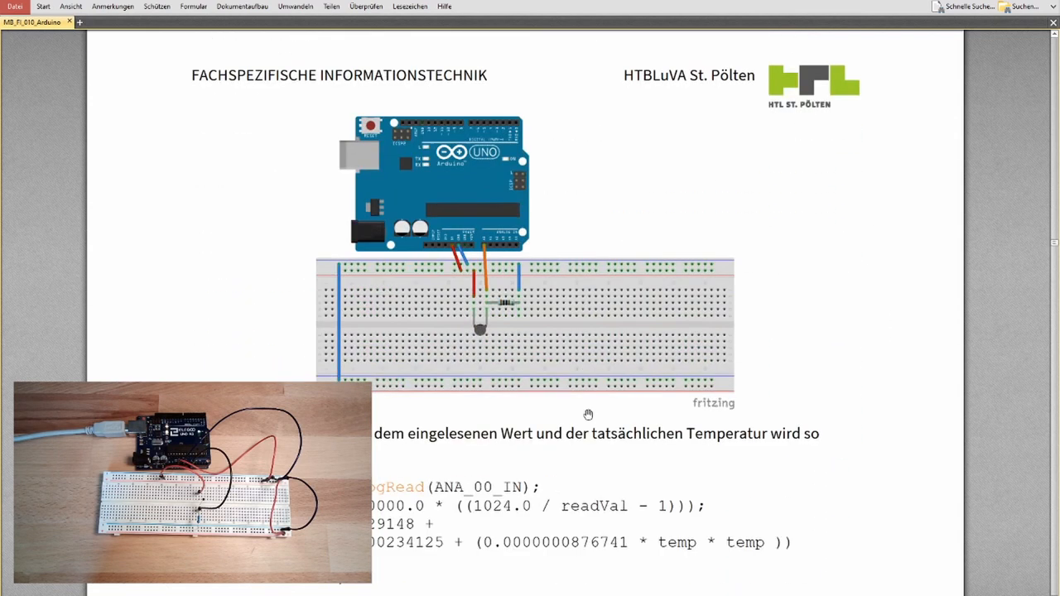
scroll("down", 3)
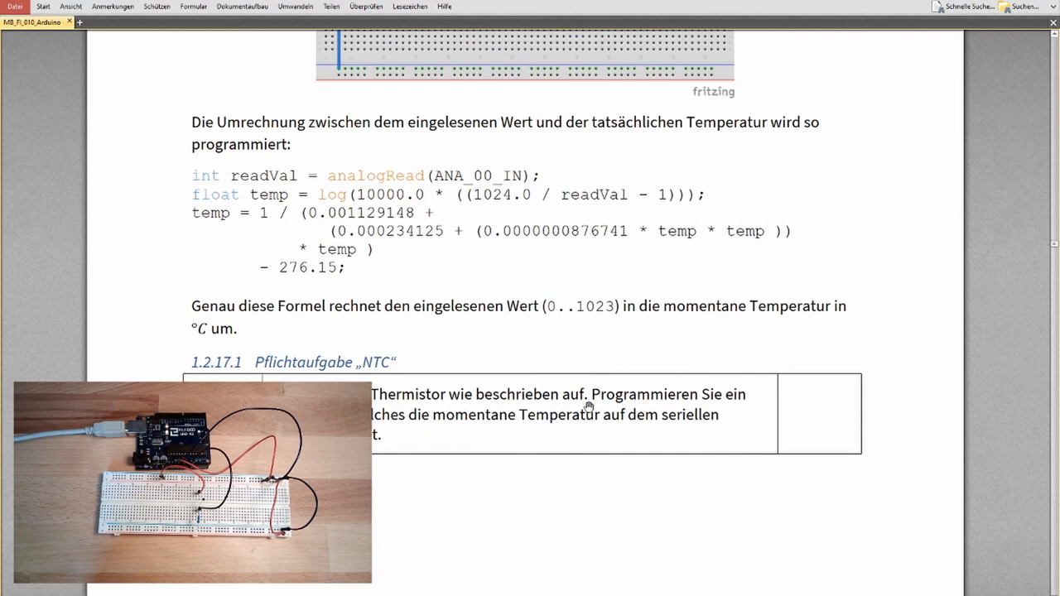
mouse_move(215, 181)
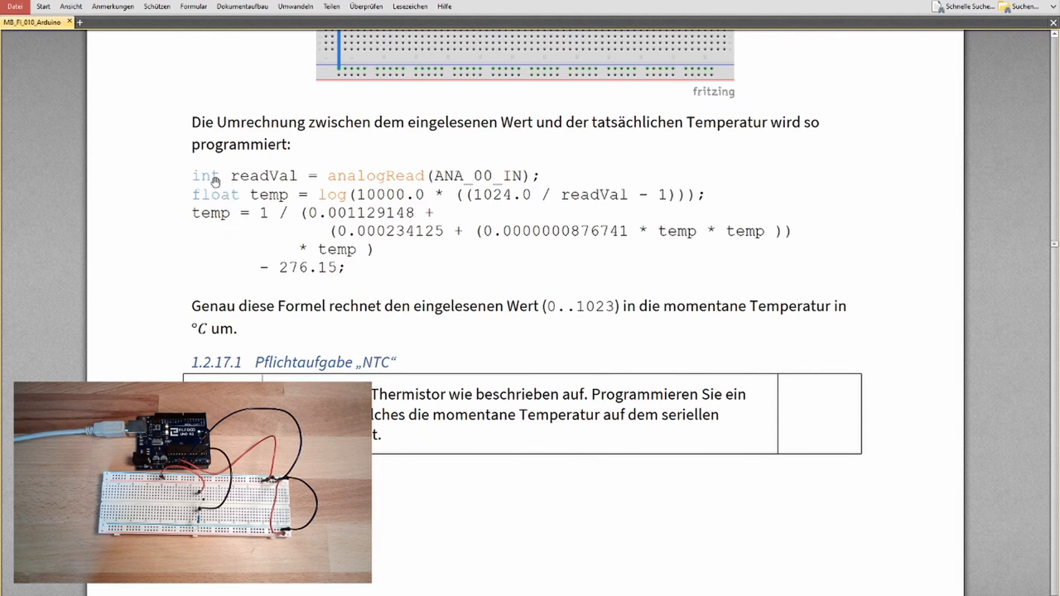
mouse_move(419, 179)
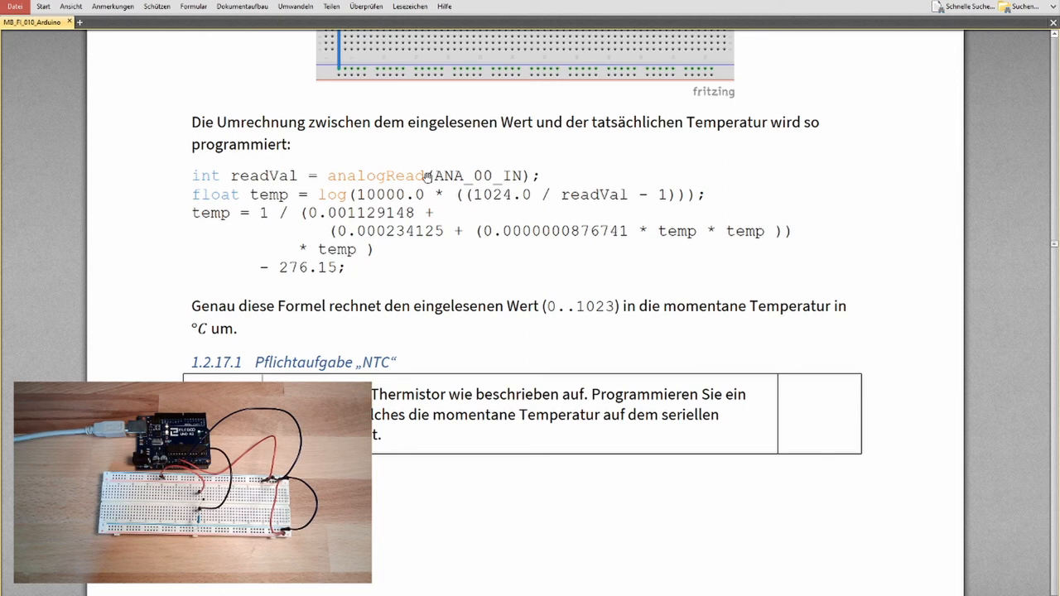
mouse_move(415, 199)
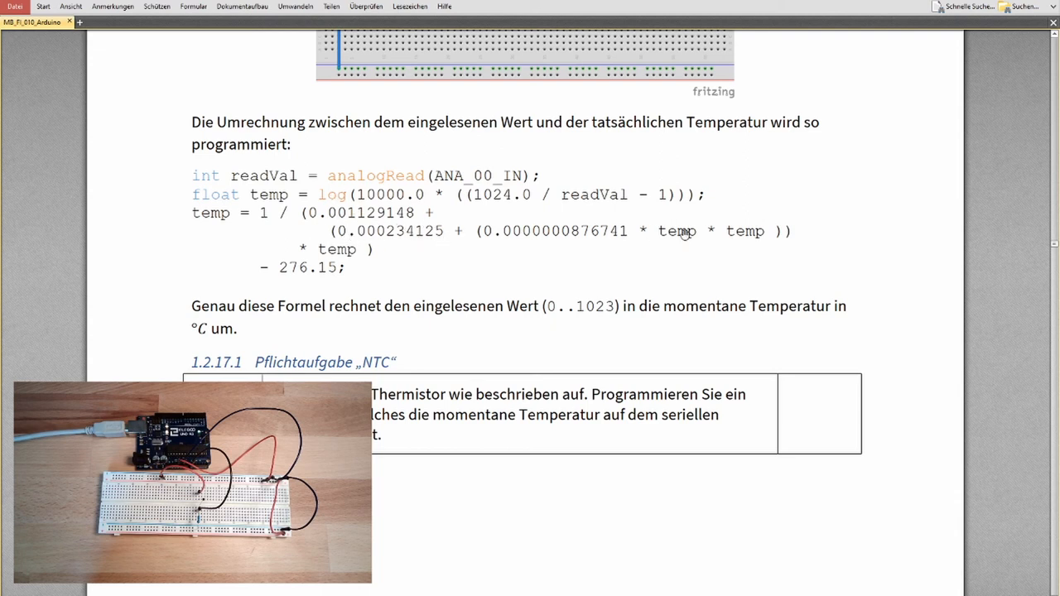
mouse_move(202, 212)
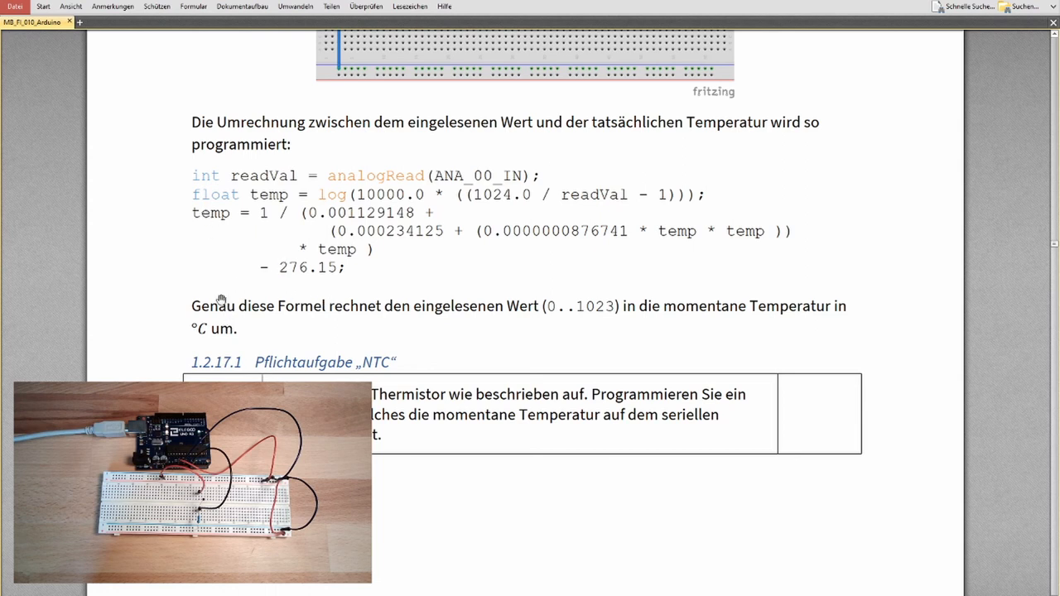
mouse_move(328, 197)
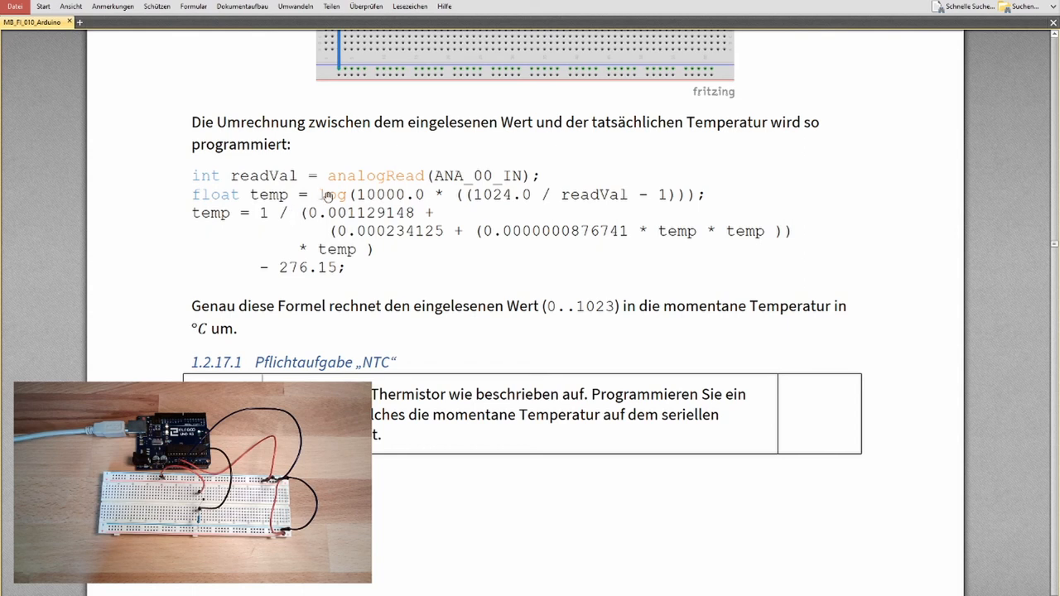
mouse_move(351, 196)
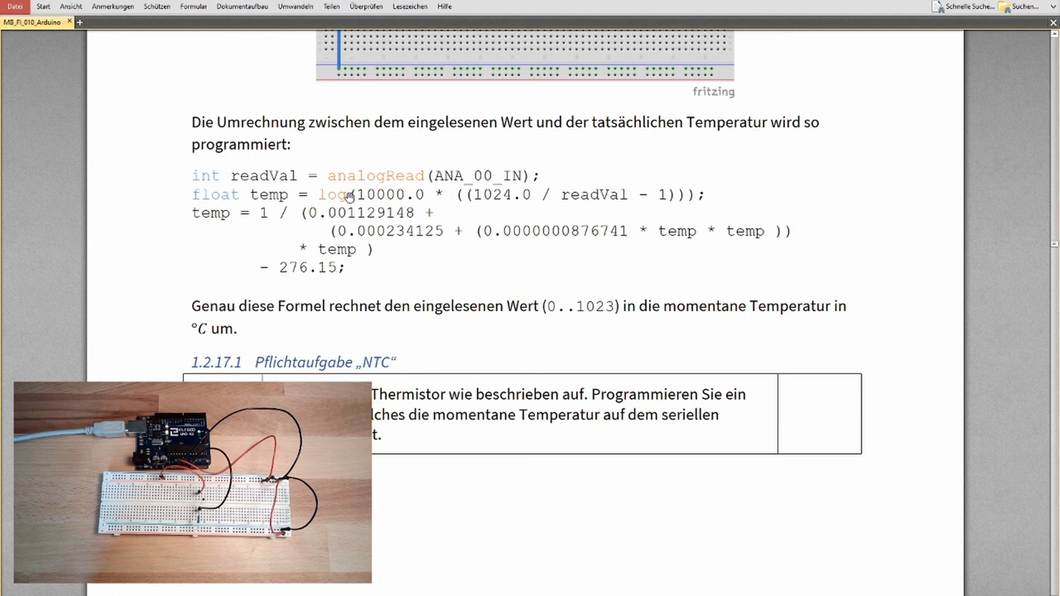
mouse_move(346, 205)
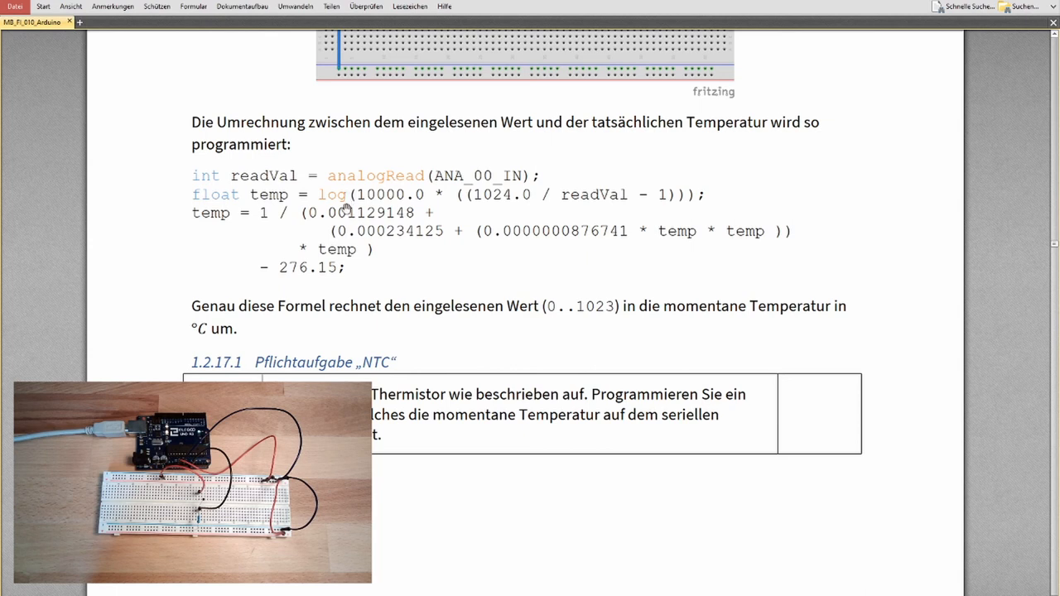
mouse_move(323, 206)
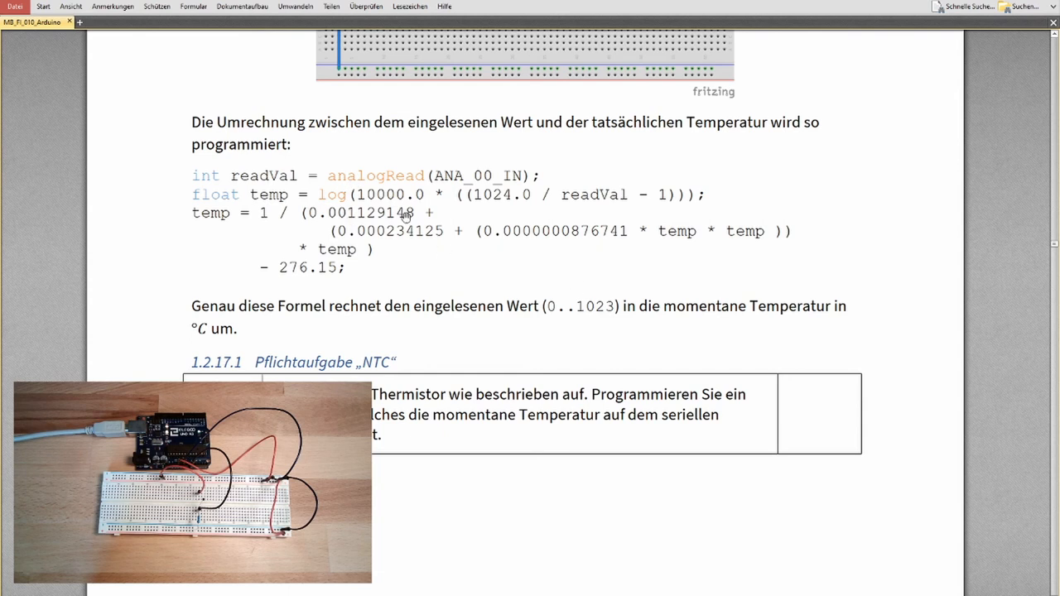
mouse_move(596, 158)
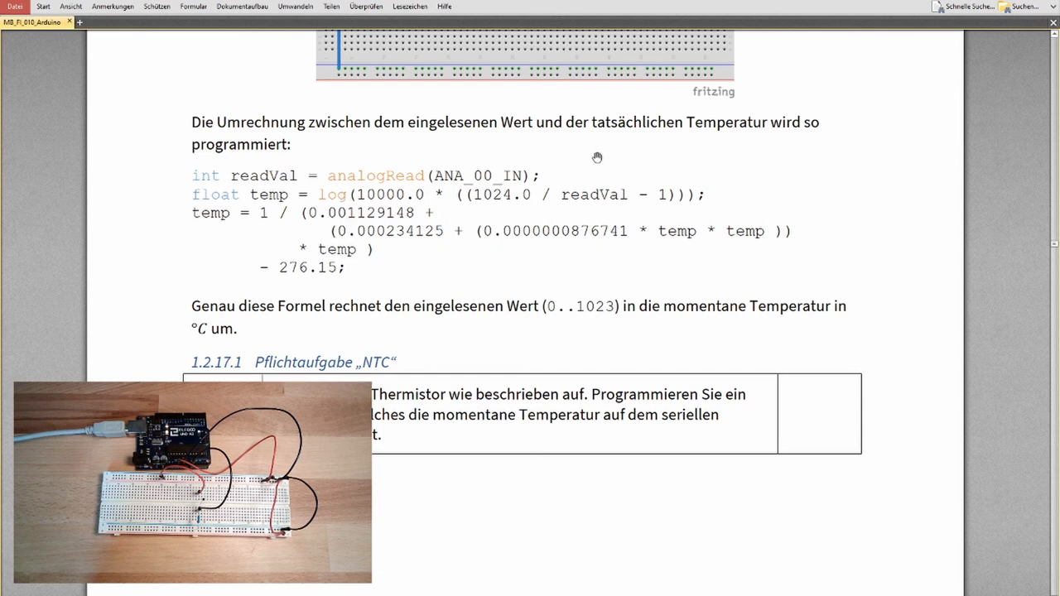
mouse_move(214, 207)
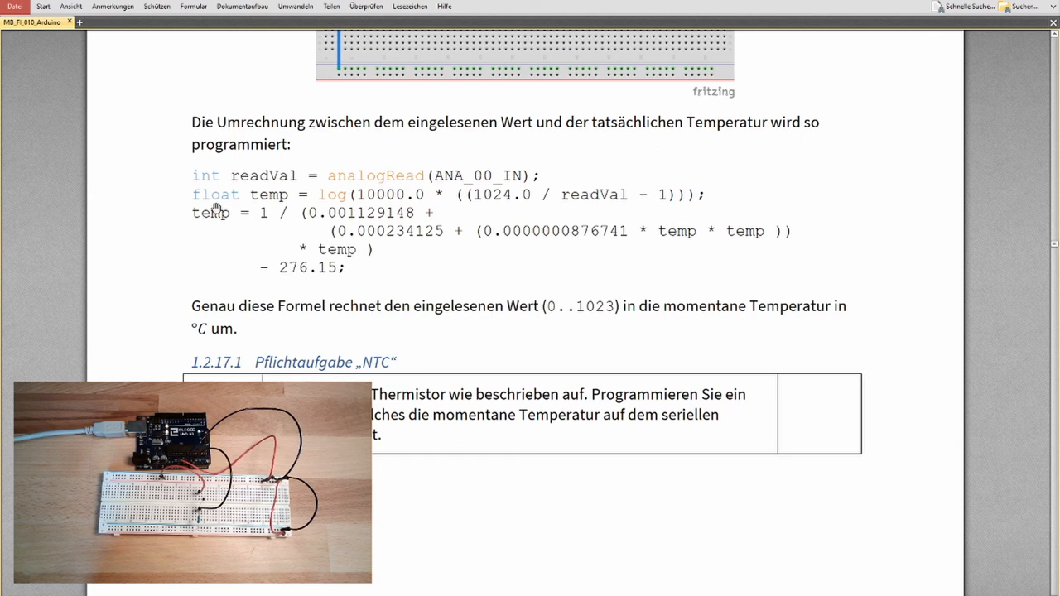
mouse_move(378, 165)
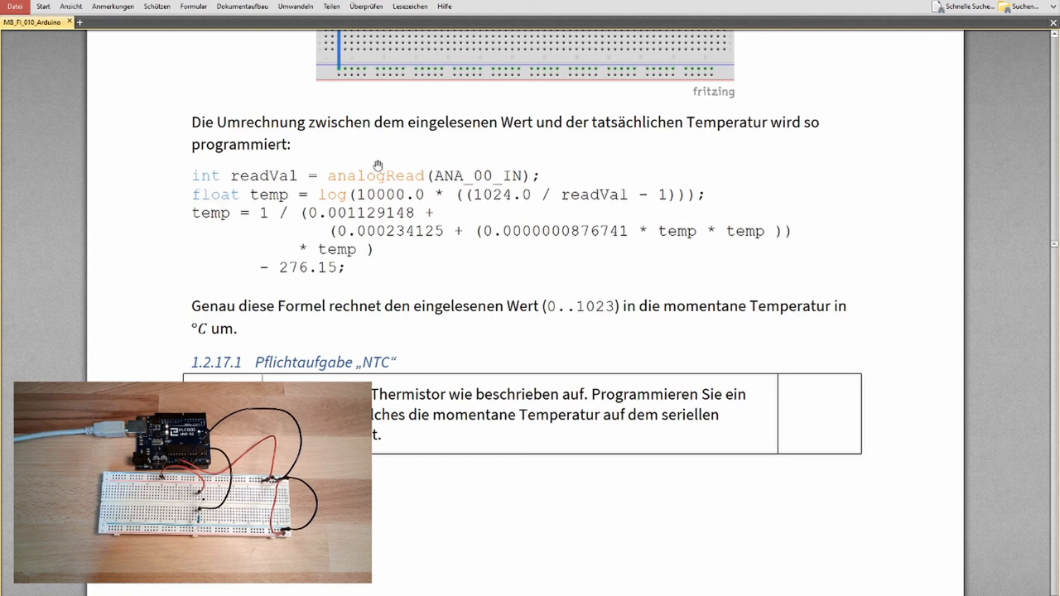
mouse_move(567, 310)
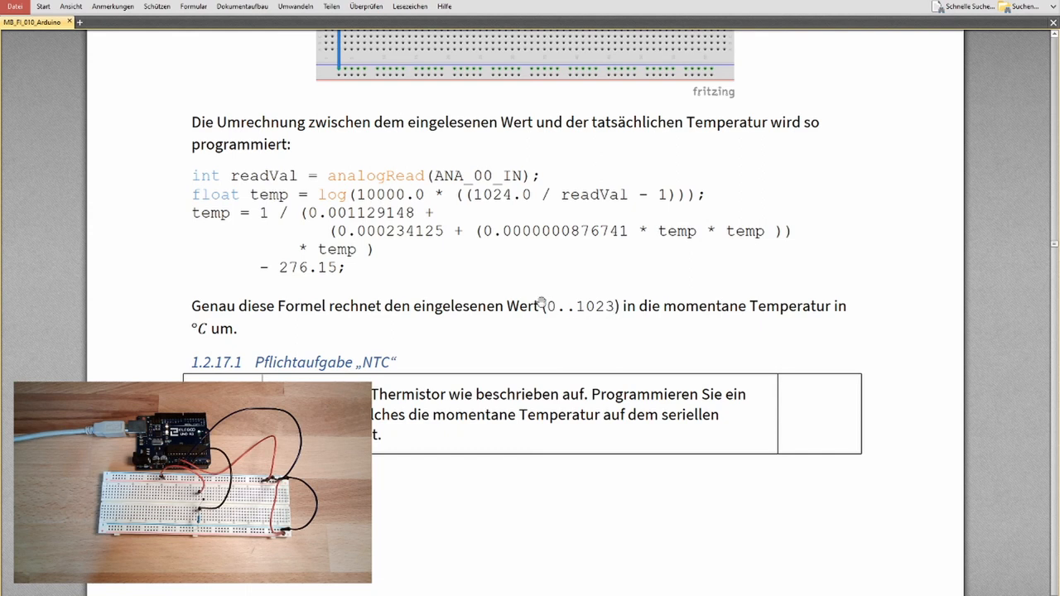
mouse_move(338, 279)
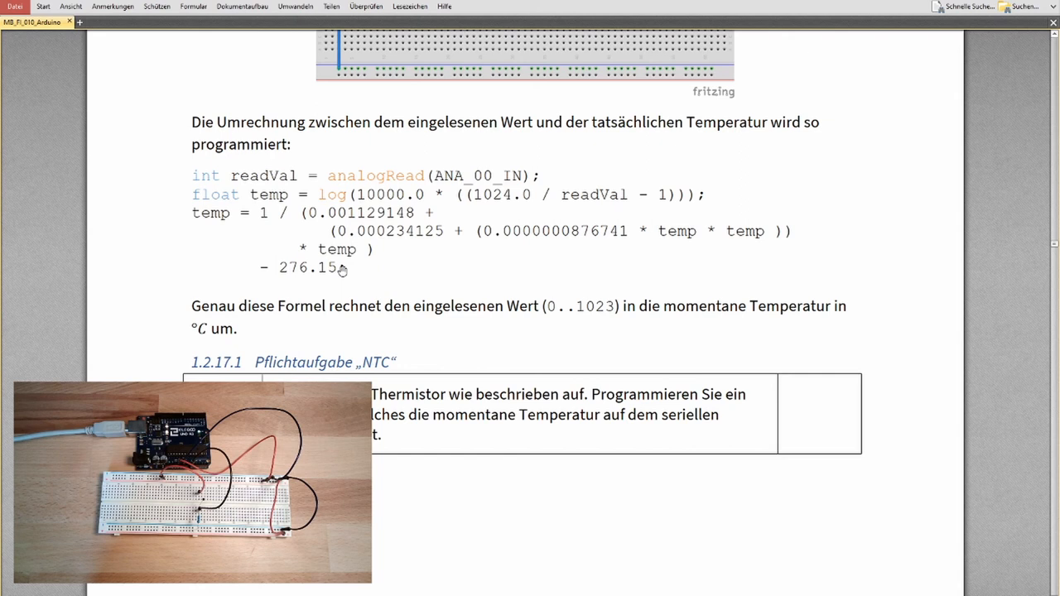
mouse_move(334, 268)
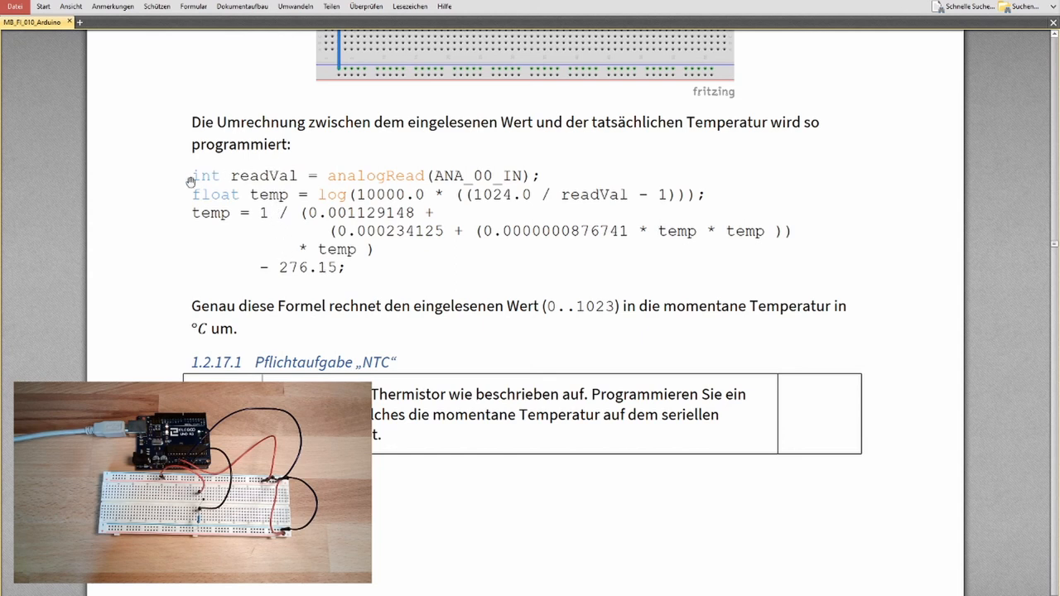
mouse_move(255, 215)
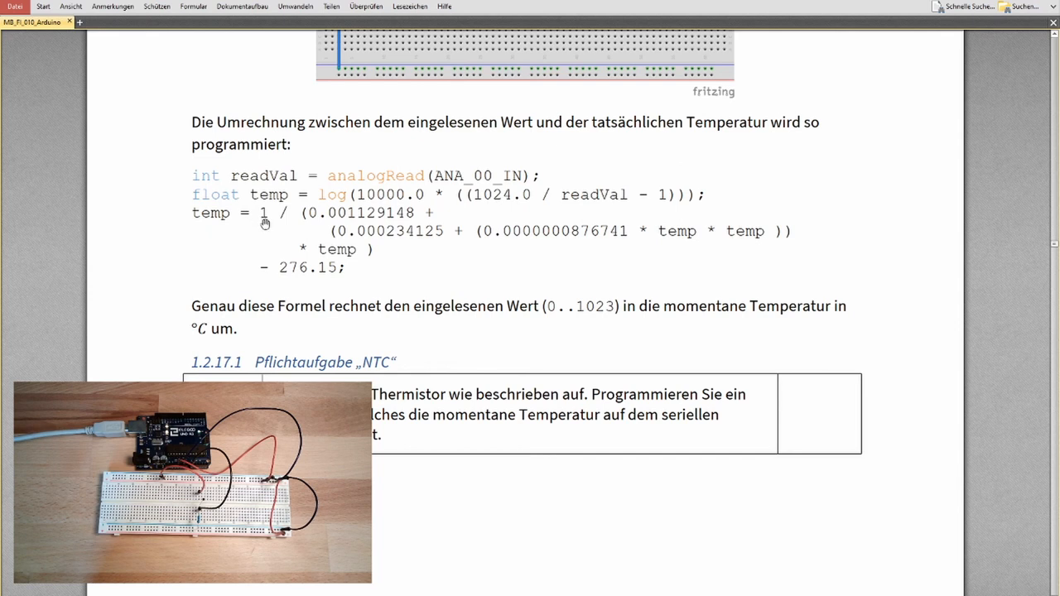
mouse_move(264, 228)
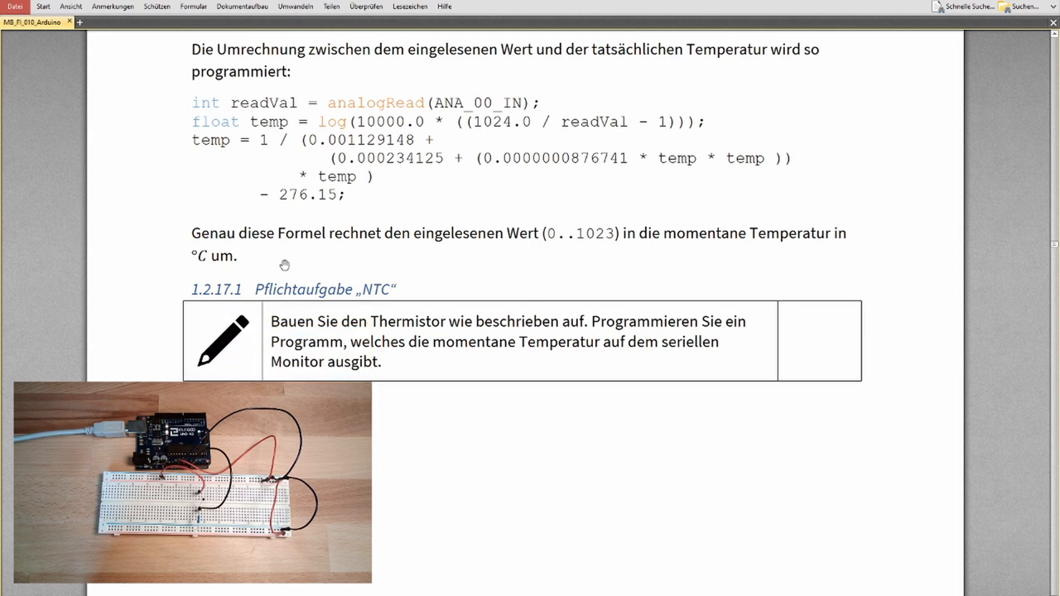
scroll("down", 3)
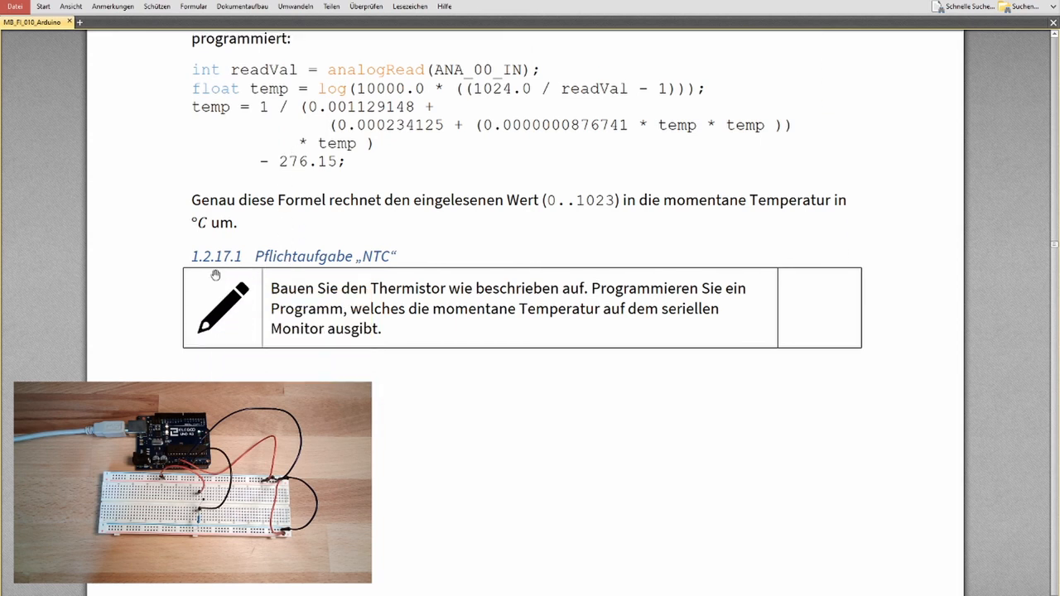